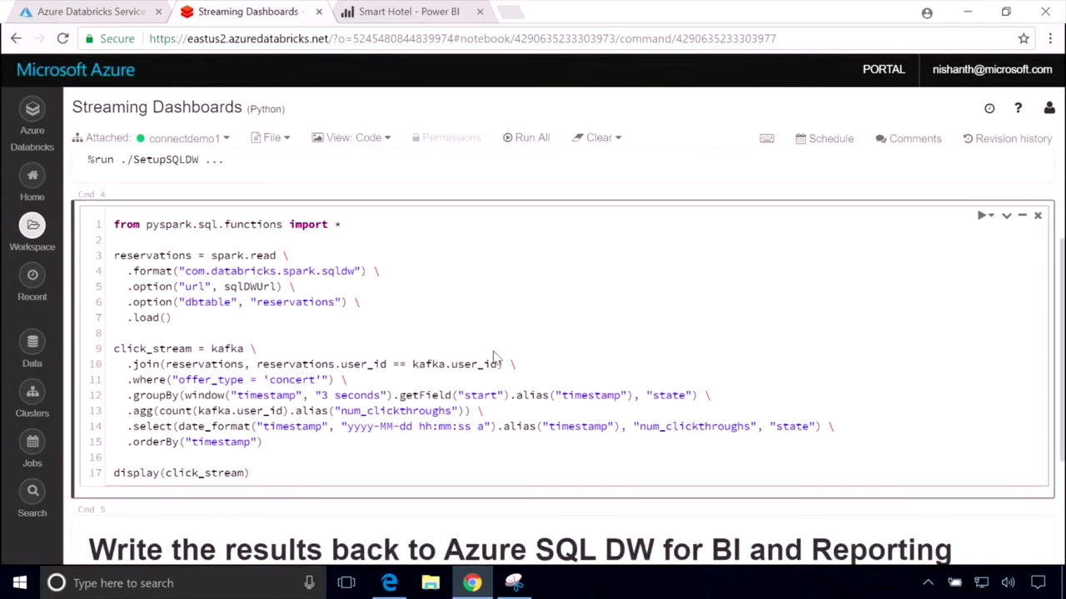
- Run all cells to start the streaming click_stream query joining SQL DW reservations with Kafka data
click(526, 137)
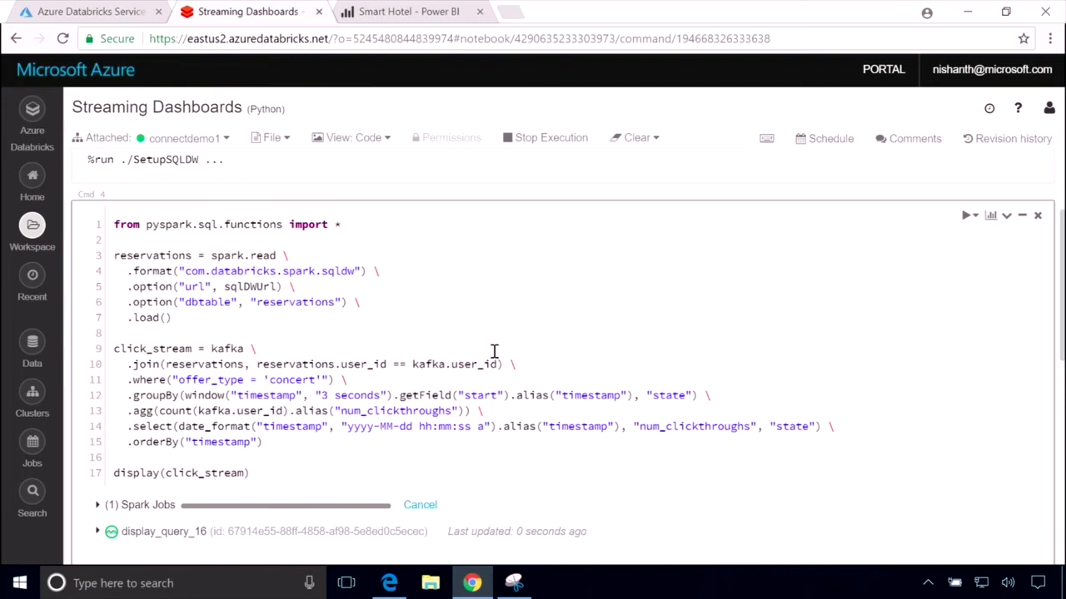
mouse_move(460, 336)
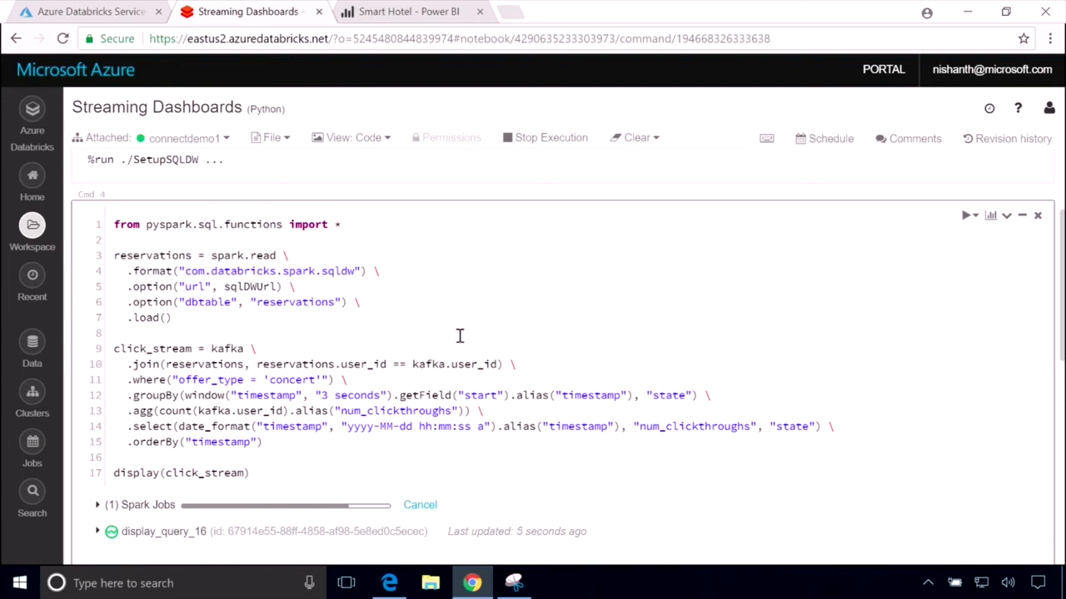
mouse_move(226, 297)
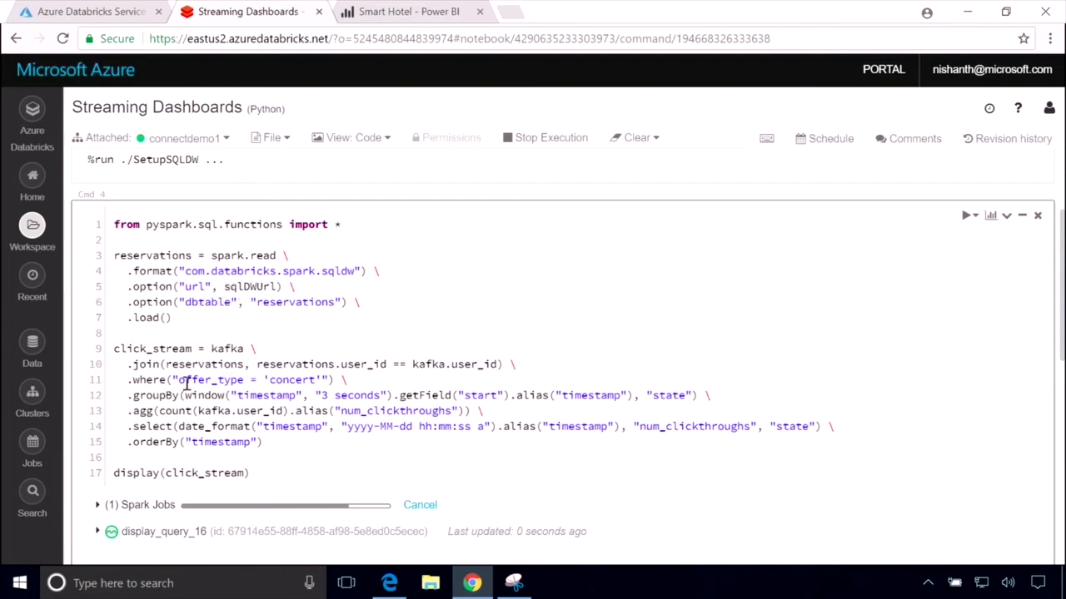
mouse_move(197, 413)
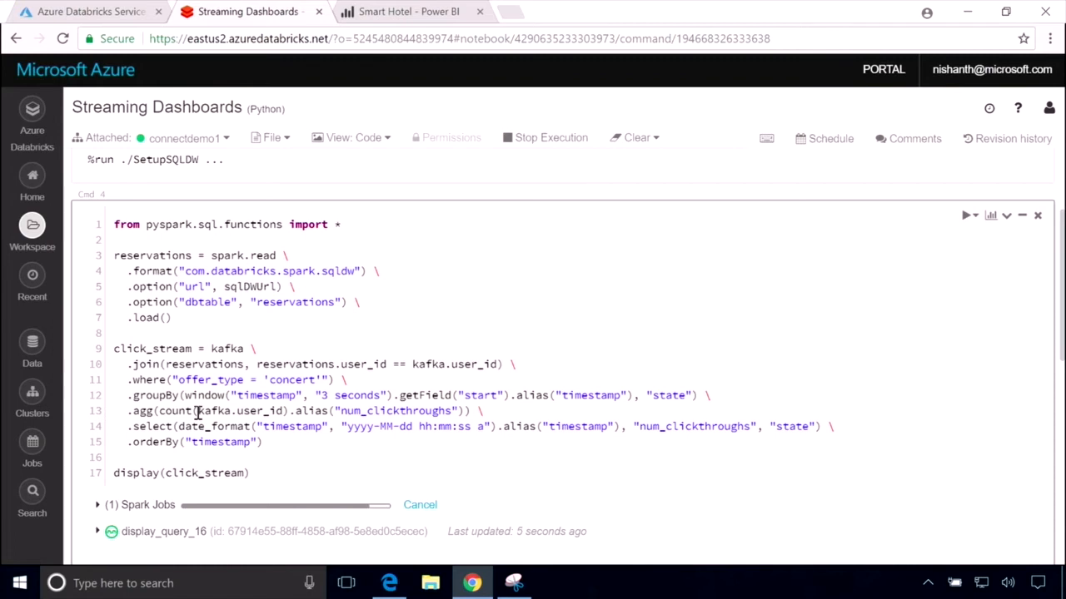
mouse_move(170, 333)
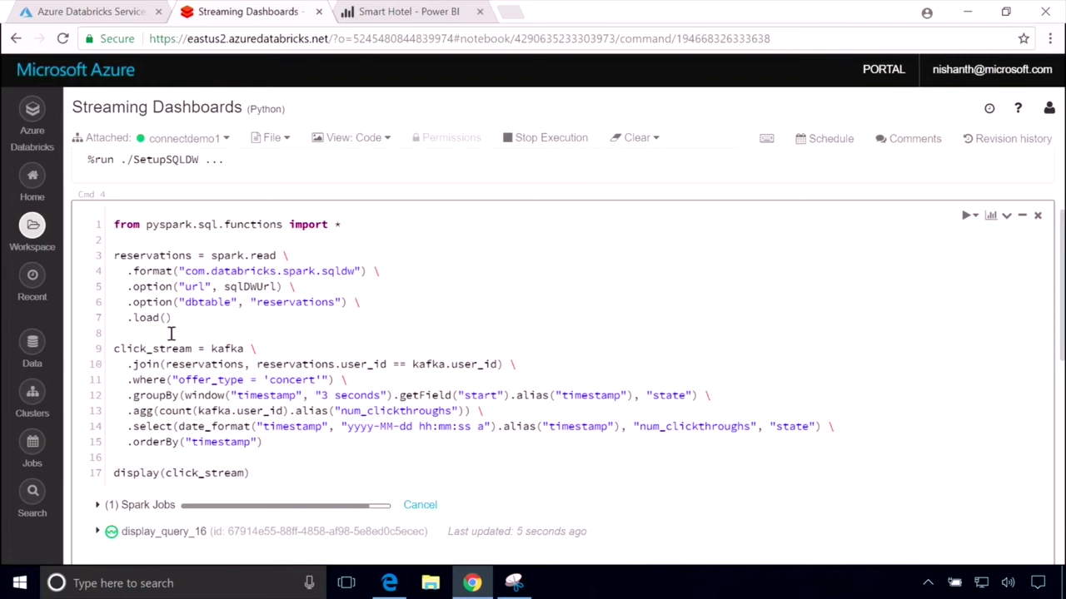
- Scroll to the display output where the US choropleth map colours states by click-throughs
scroll(down, 3)
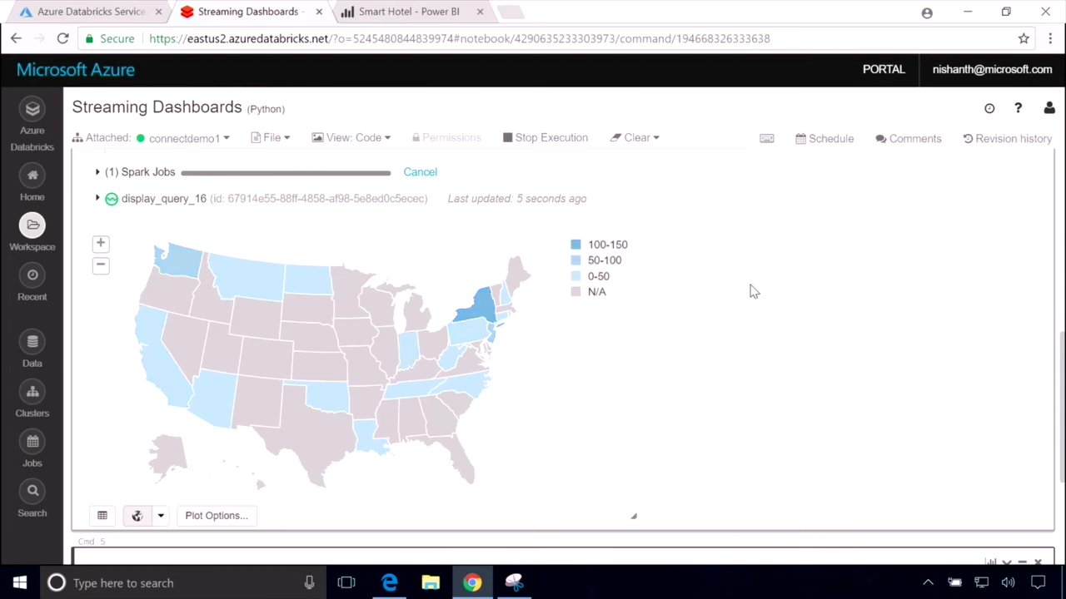
mouse_move(496, 330)
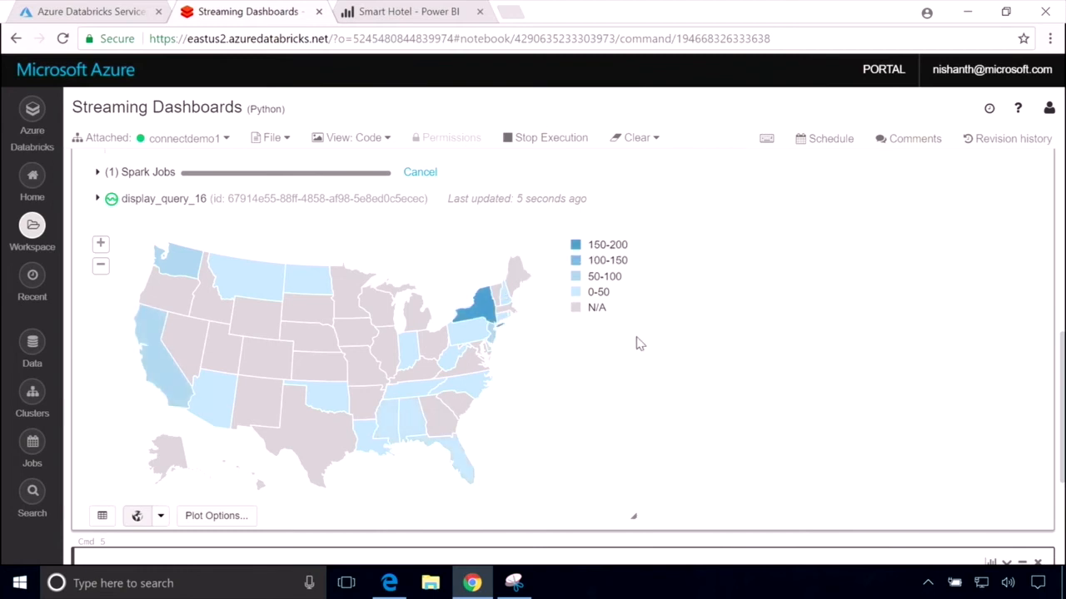
mouse_move(456, 290)
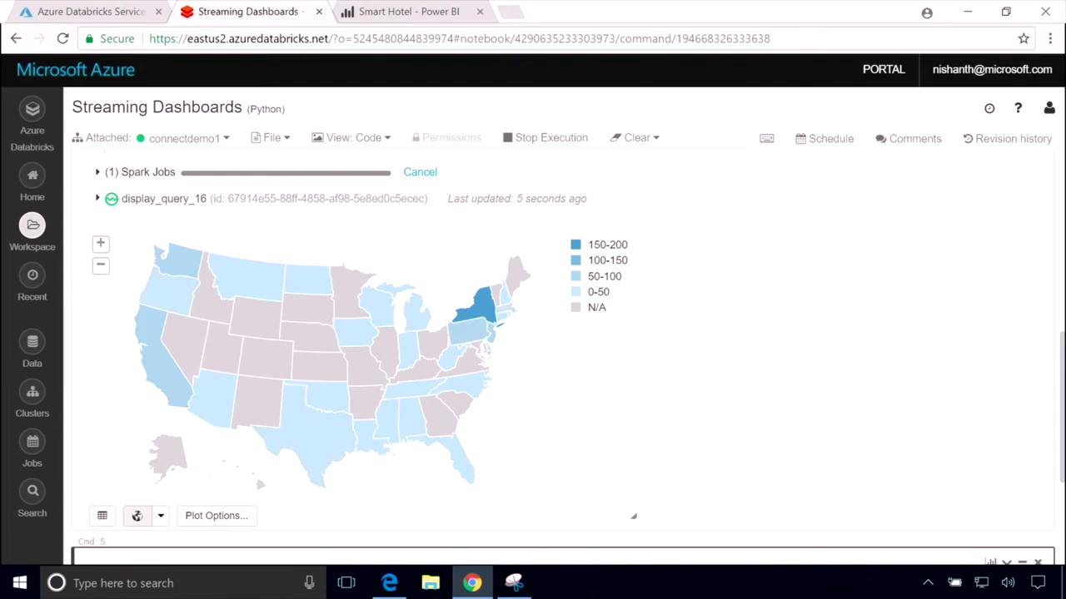
mouse_move(498, 228)
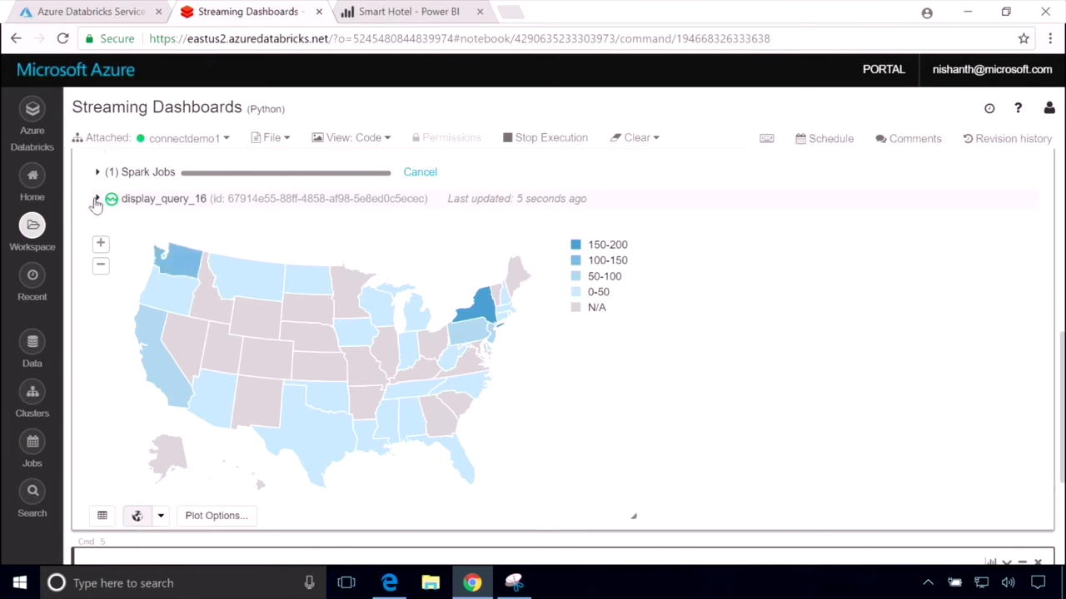
- Watch the map legend grow to 250–300, then scroll toward the SQL DW write-back cell
click(97, 199)
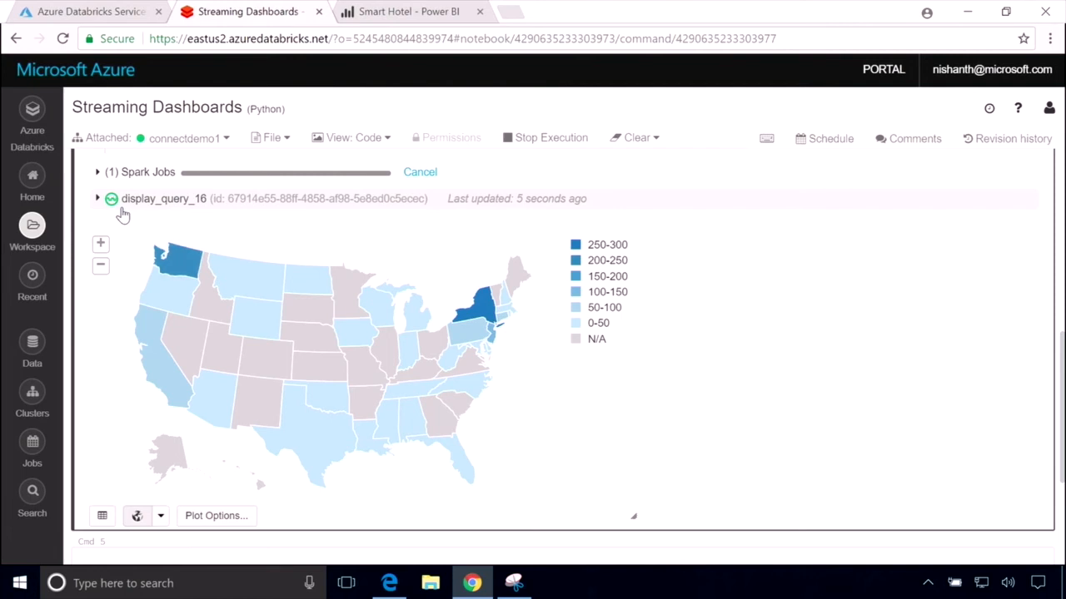
scroll(down, 3)
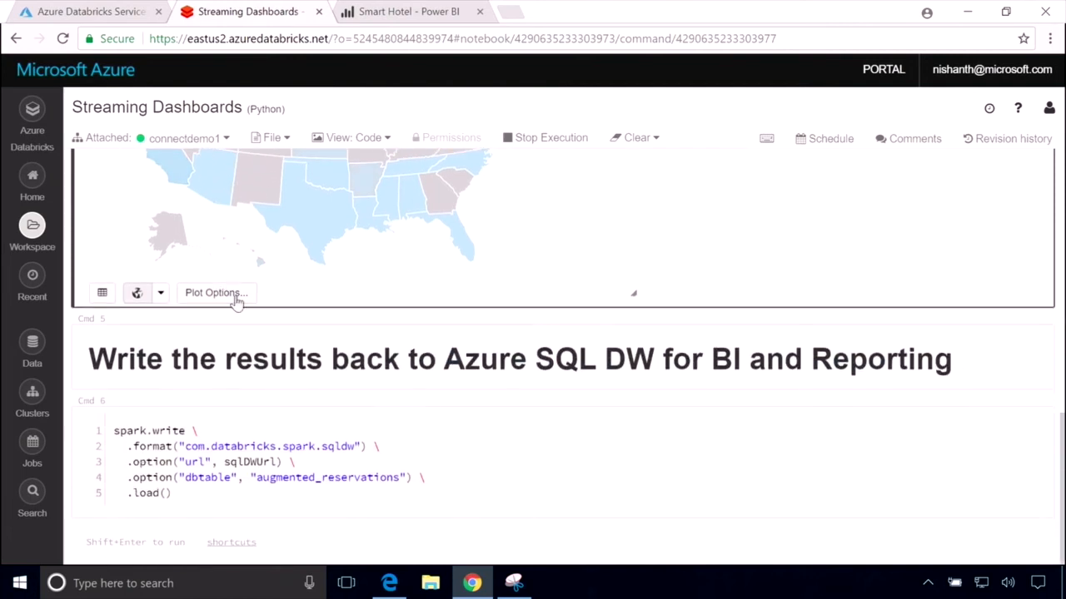
- View the 'Write the results back to Azure SQL DW' cell, then switch to the Smart Hotel Power BI dashboard
click(403, 360)
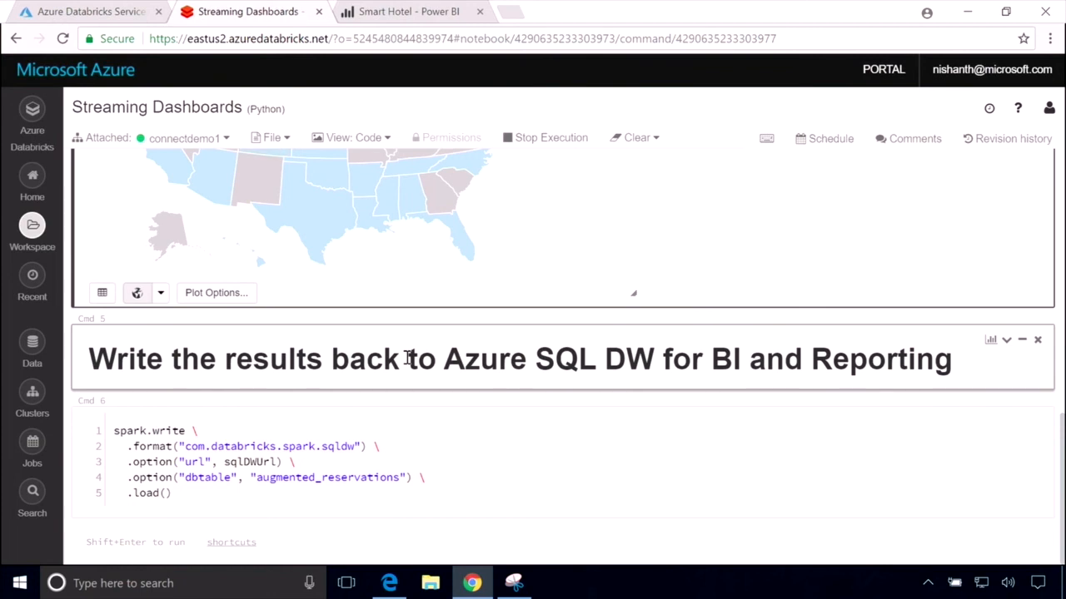
click(408, 12)
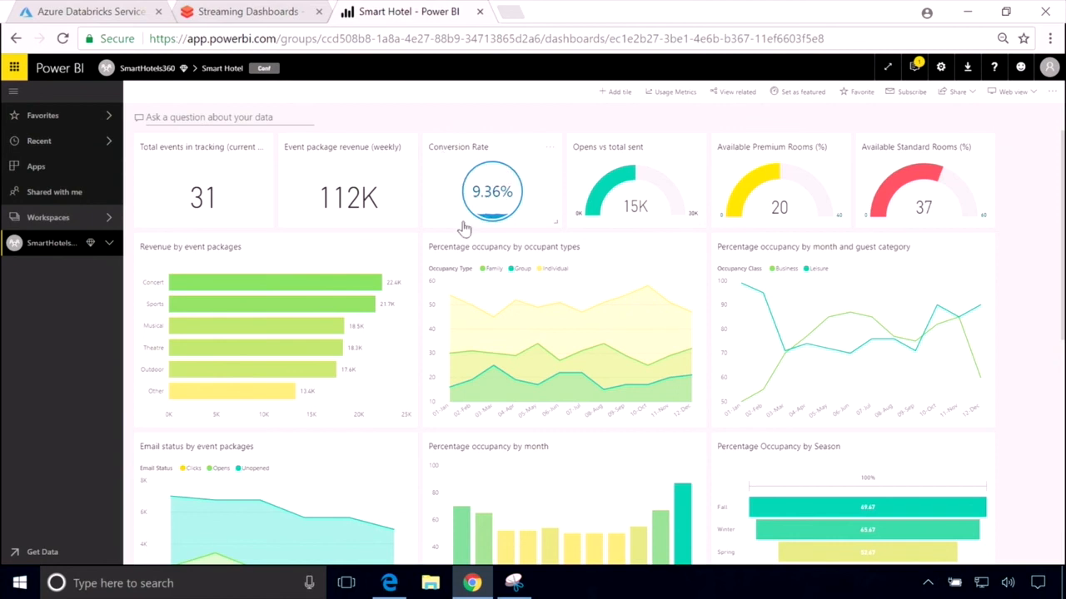
mouse_move(370, 369)
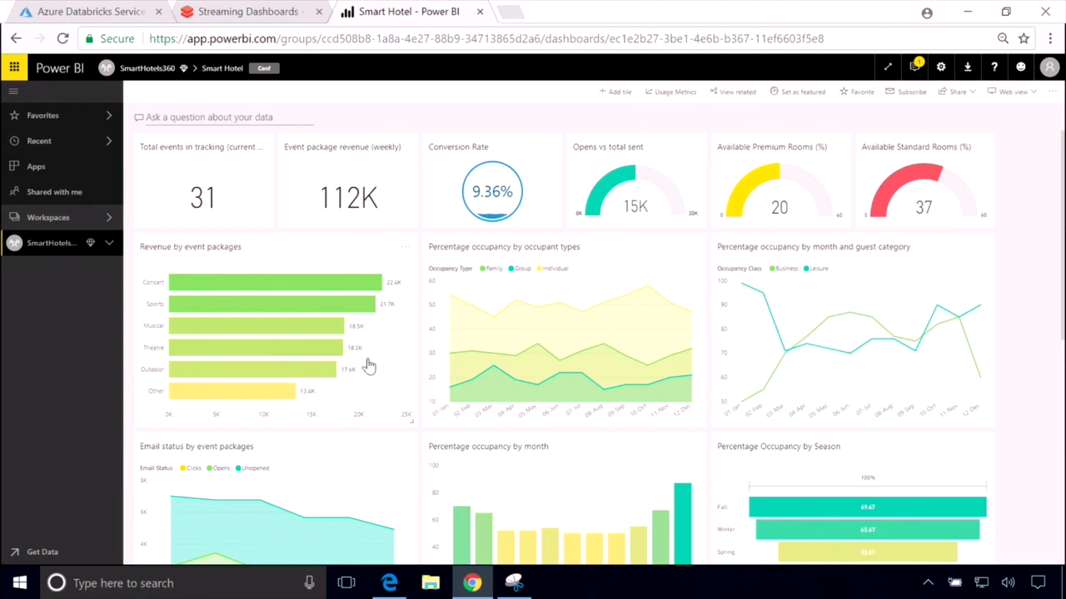
- Return to the Streaming Dashboards notebook and scroll up to the live map, now scaled to 300–400
click(247, 10)
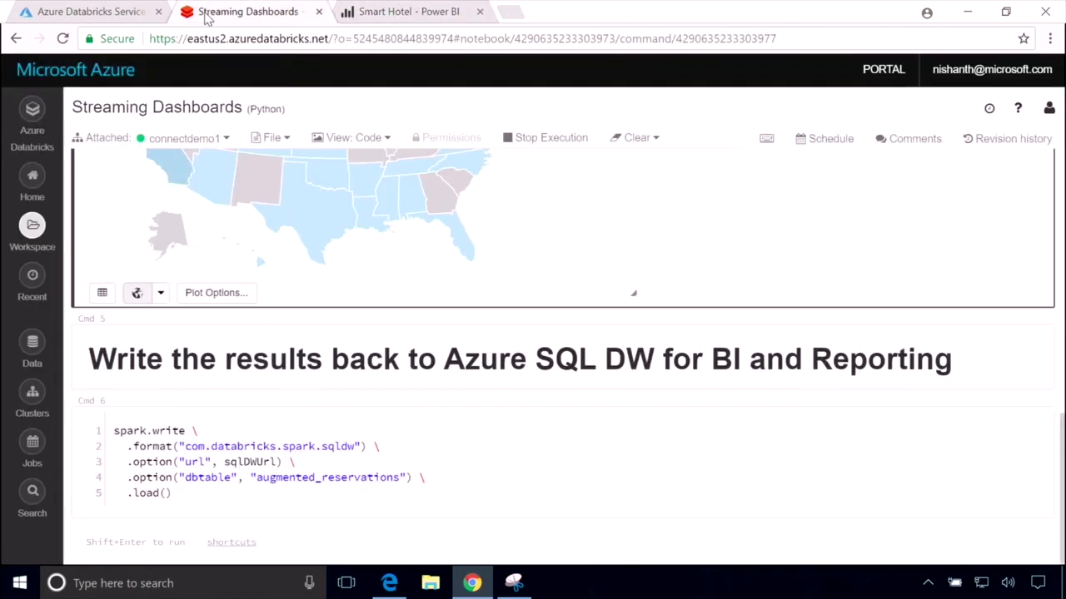
scroll(up, 3)
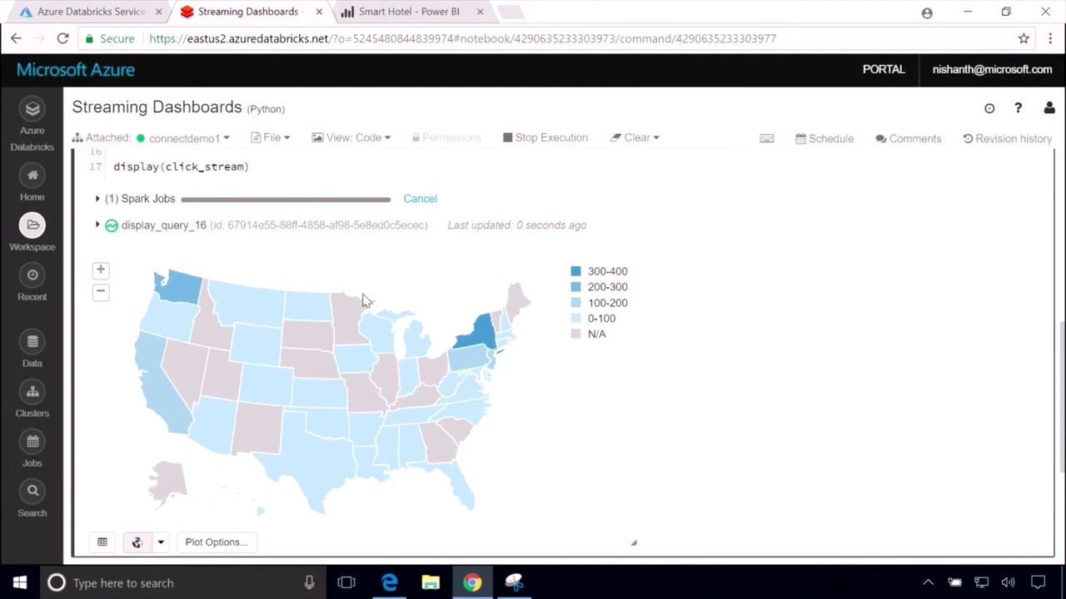